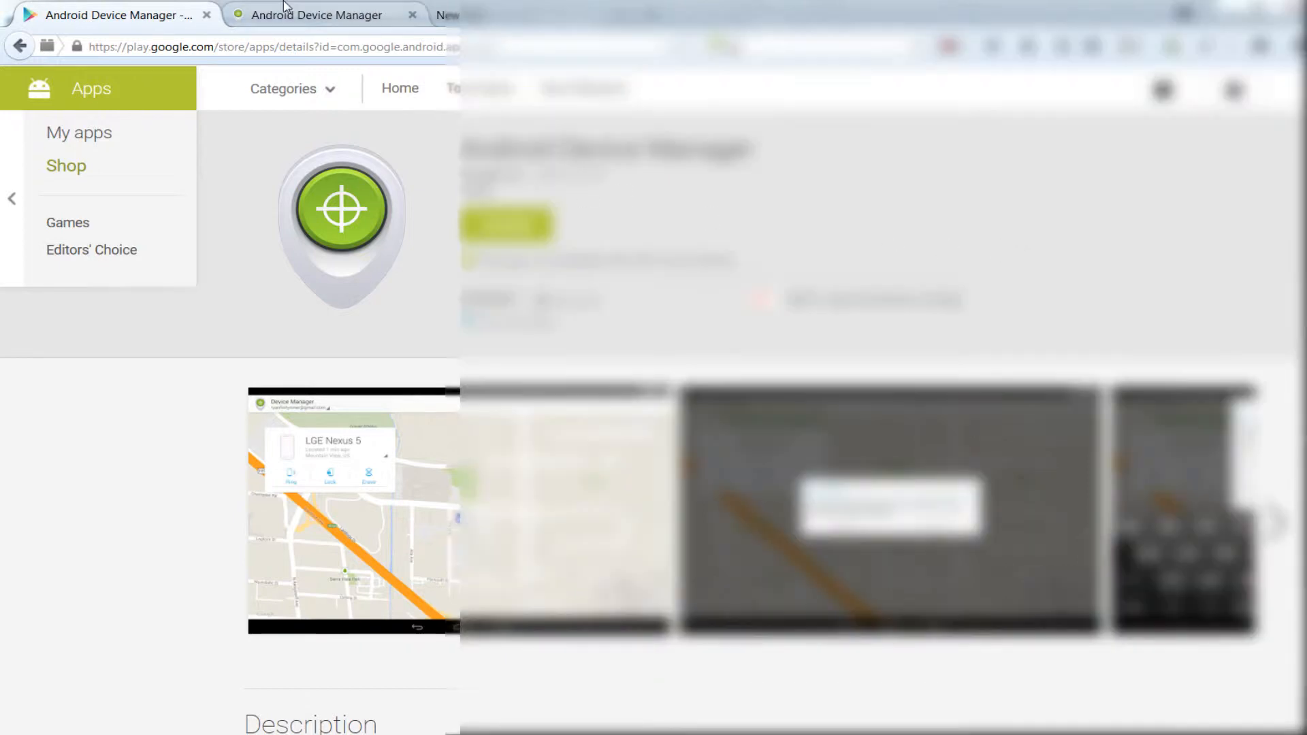
# - Switch to the Android Device Manager tab and request a ring on the LG-D855
pyautogui.click(320, 15)
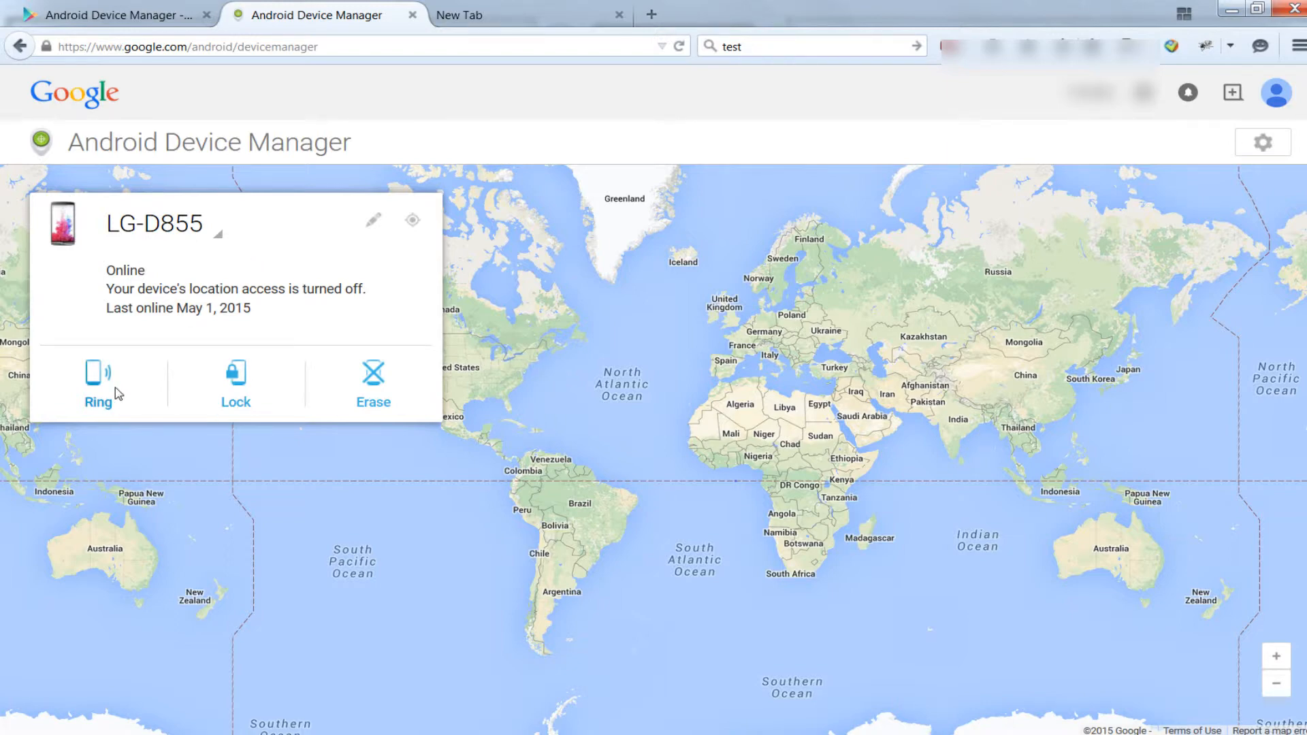
pyautogui.click(96, 379)
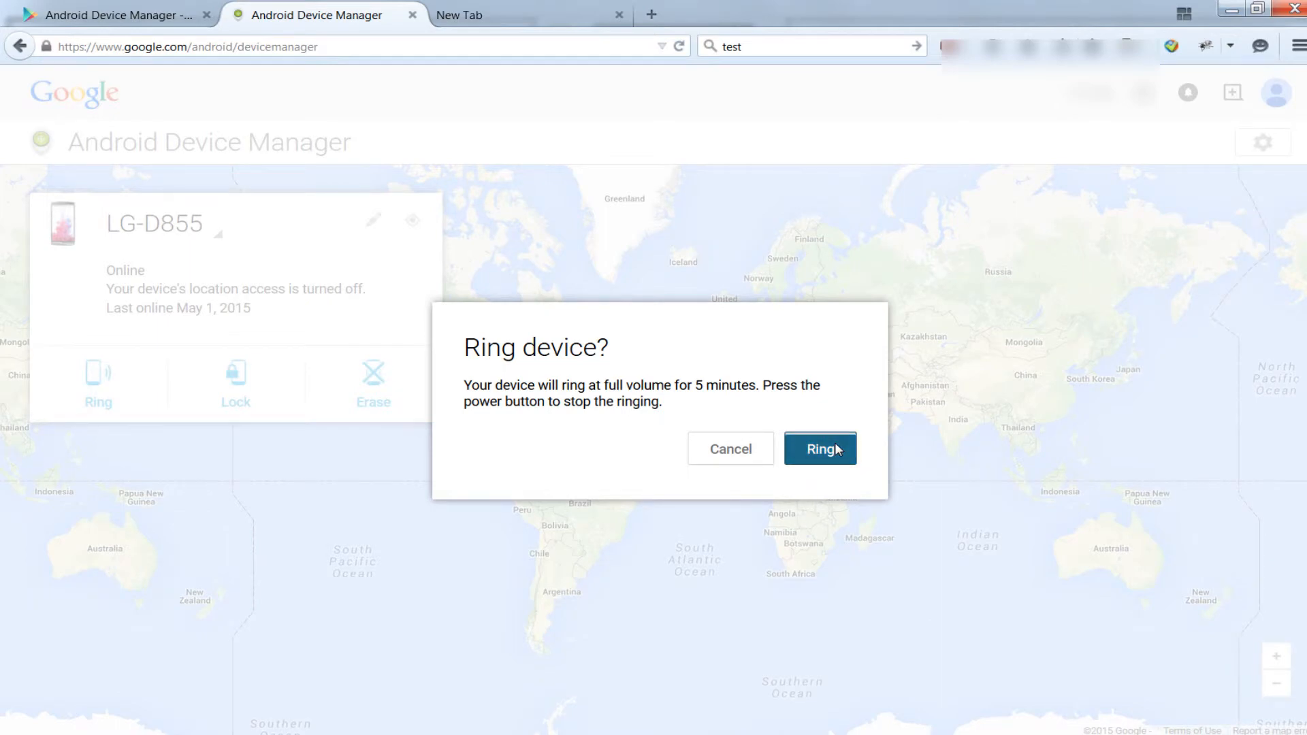
# - Confirm ringing the LG-D855 at full volume, then begin setting a new lock password
pyautogui.click(821, 449)
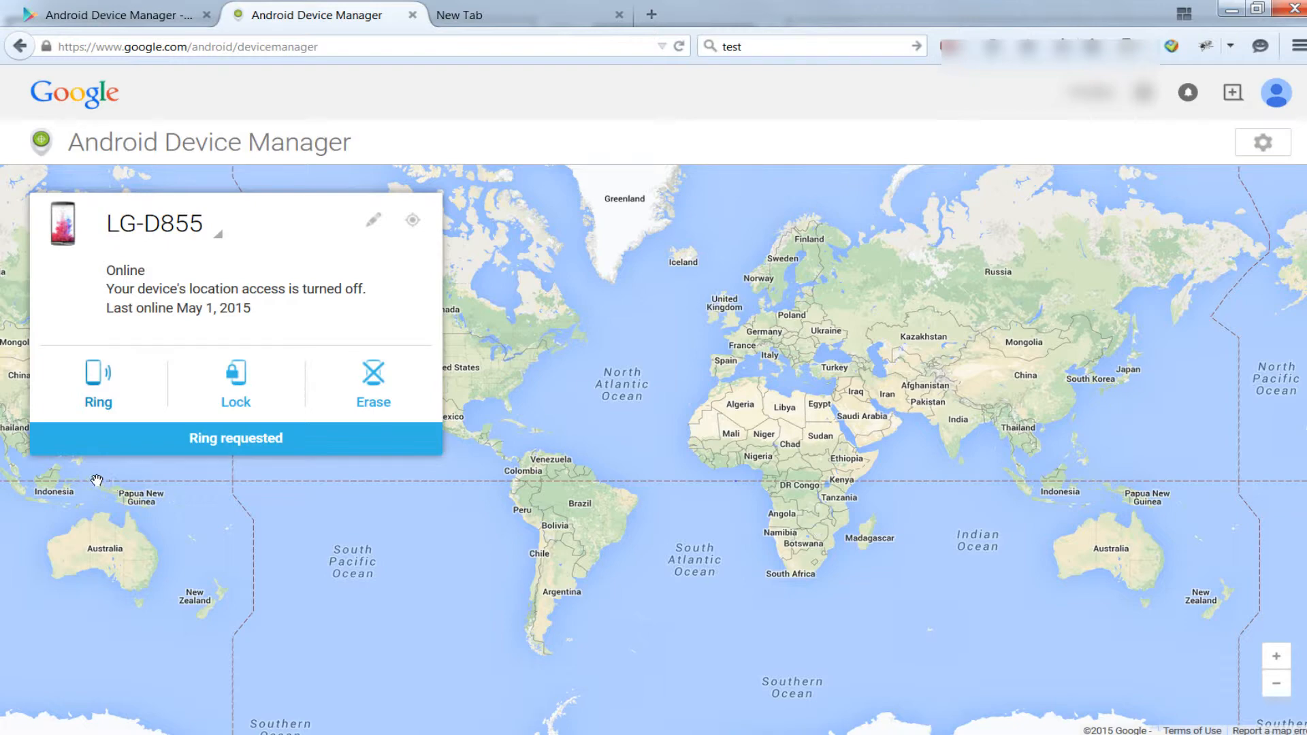
pyautogui.moveTo(235, 438)
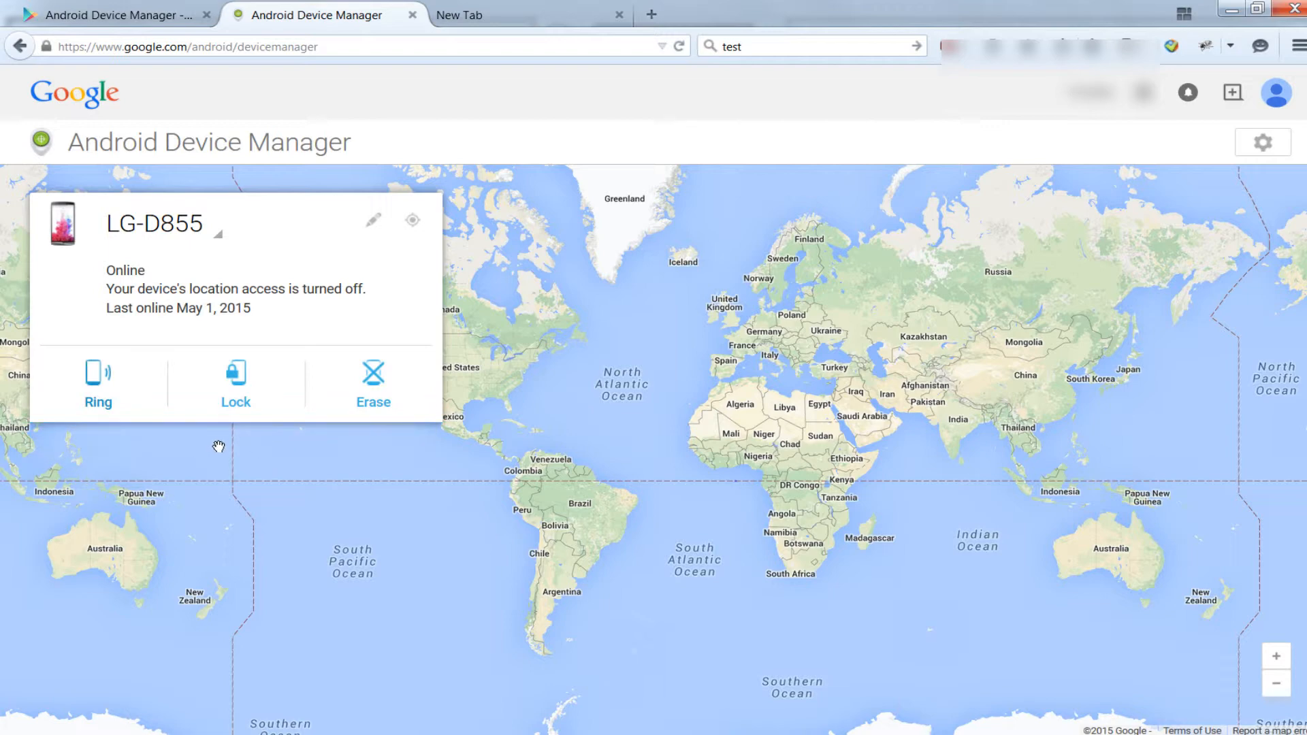
pyautogui.moveTo(236, 384)
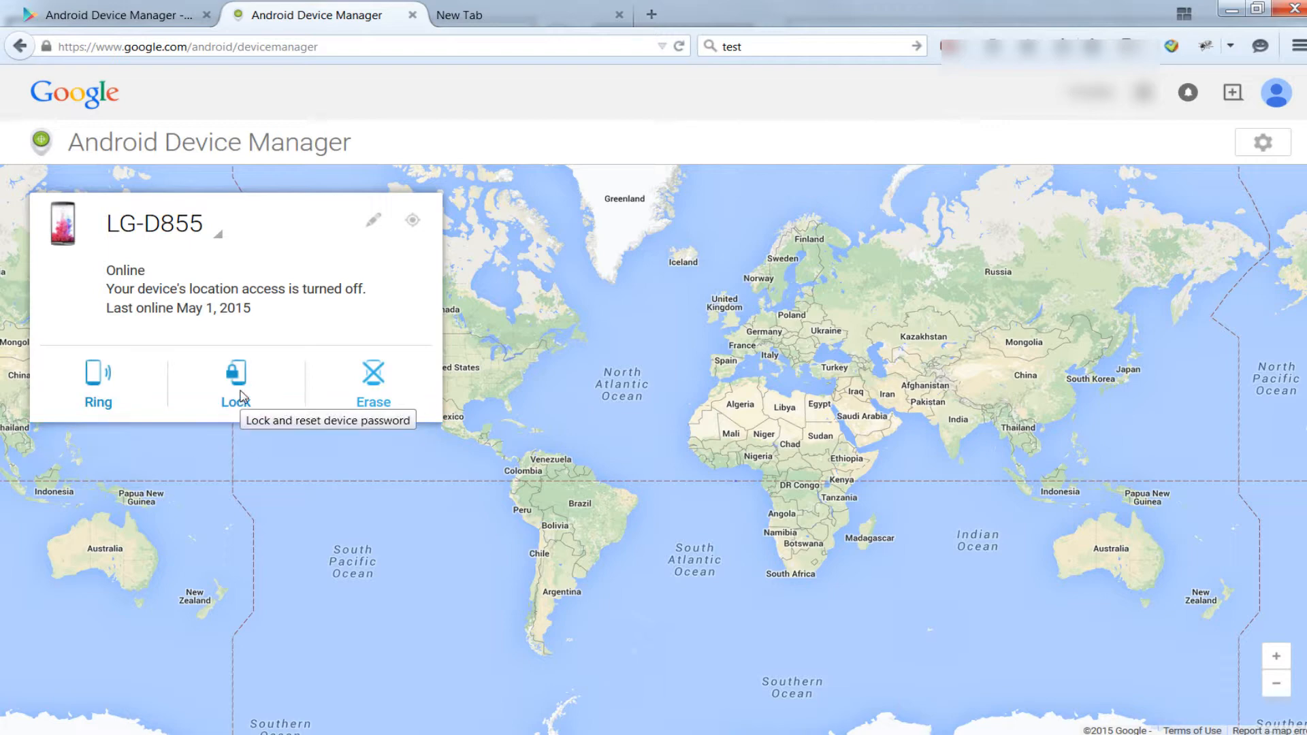
pyautogui.click(235, 378)
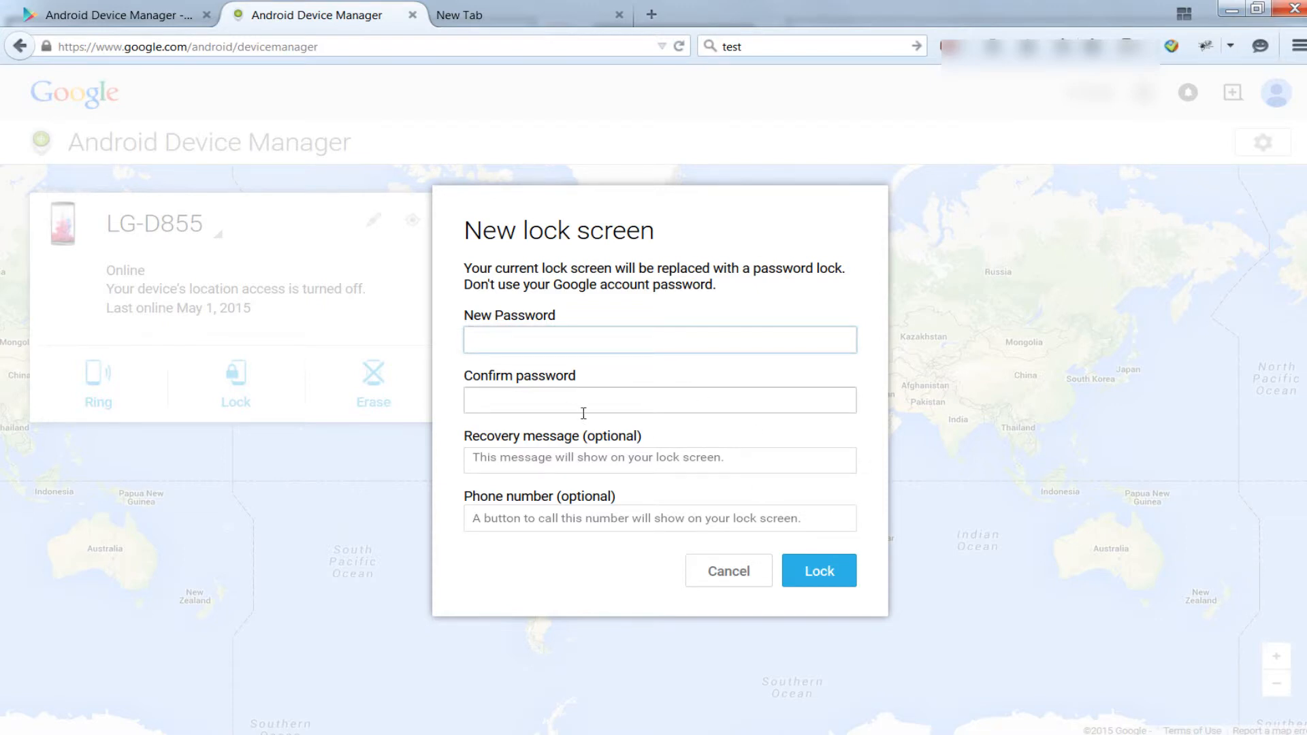
pyautogui.click(660, 340)
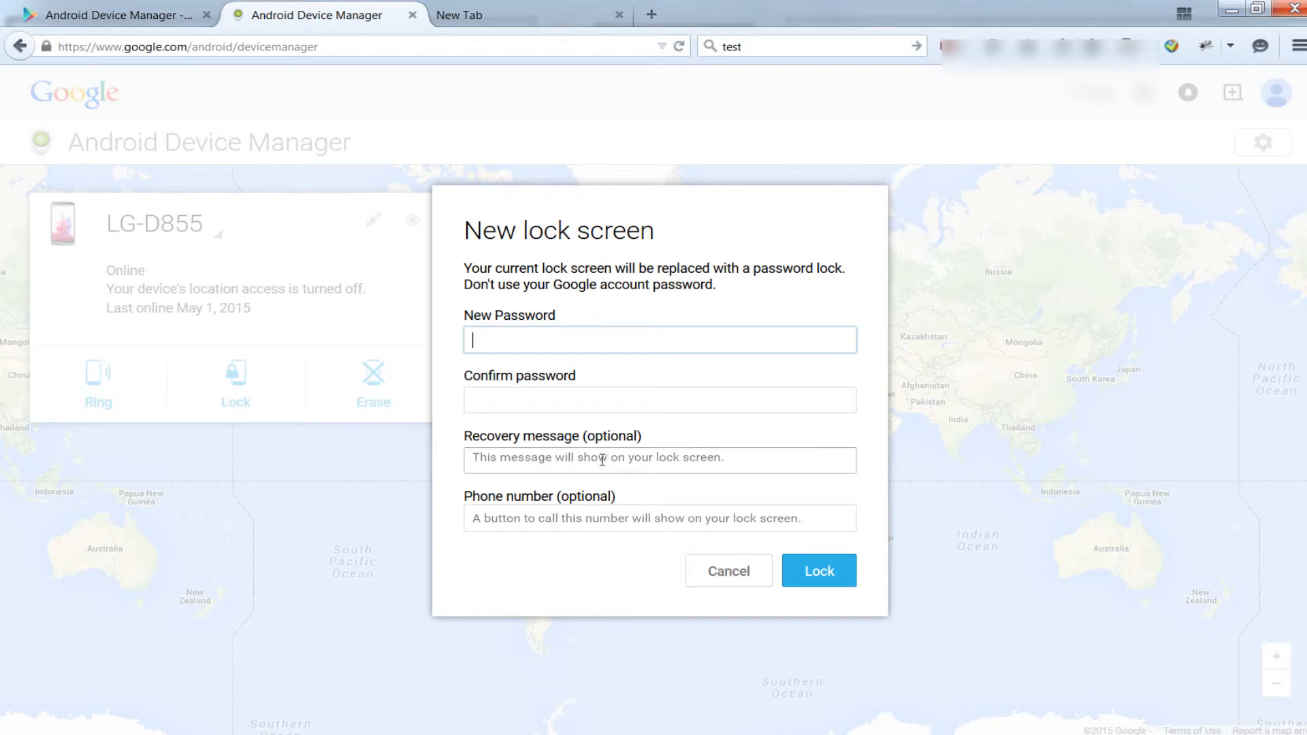
pyautogui.moveTo(521, 440)
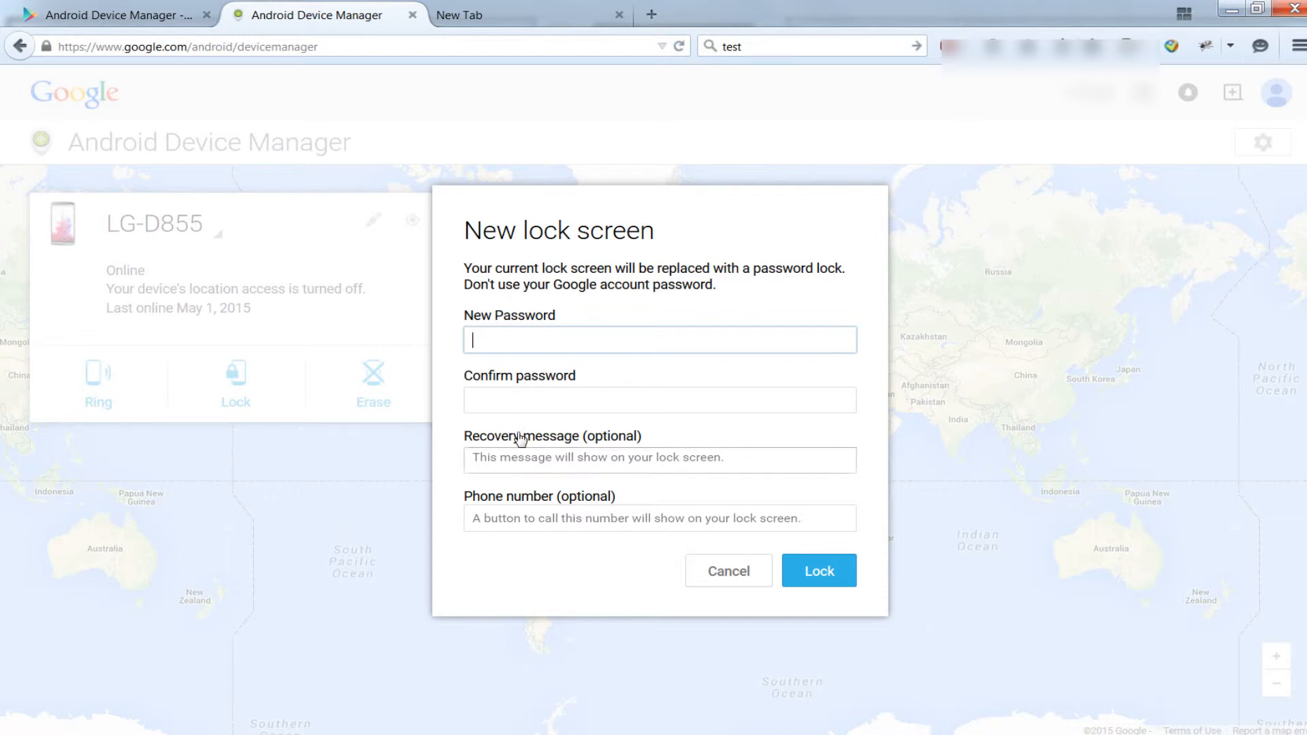
pyautogui.moveTo(533, 500)
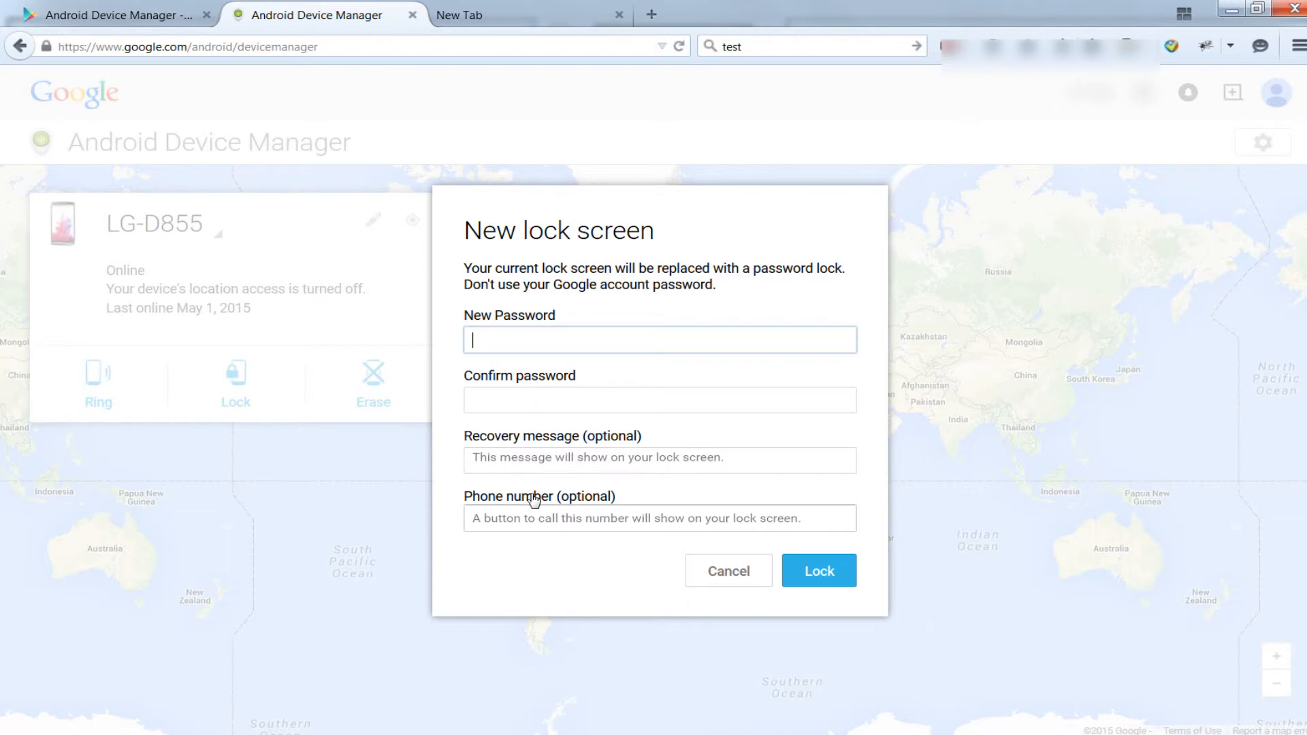
pyautogui.moveTo(742, 578)
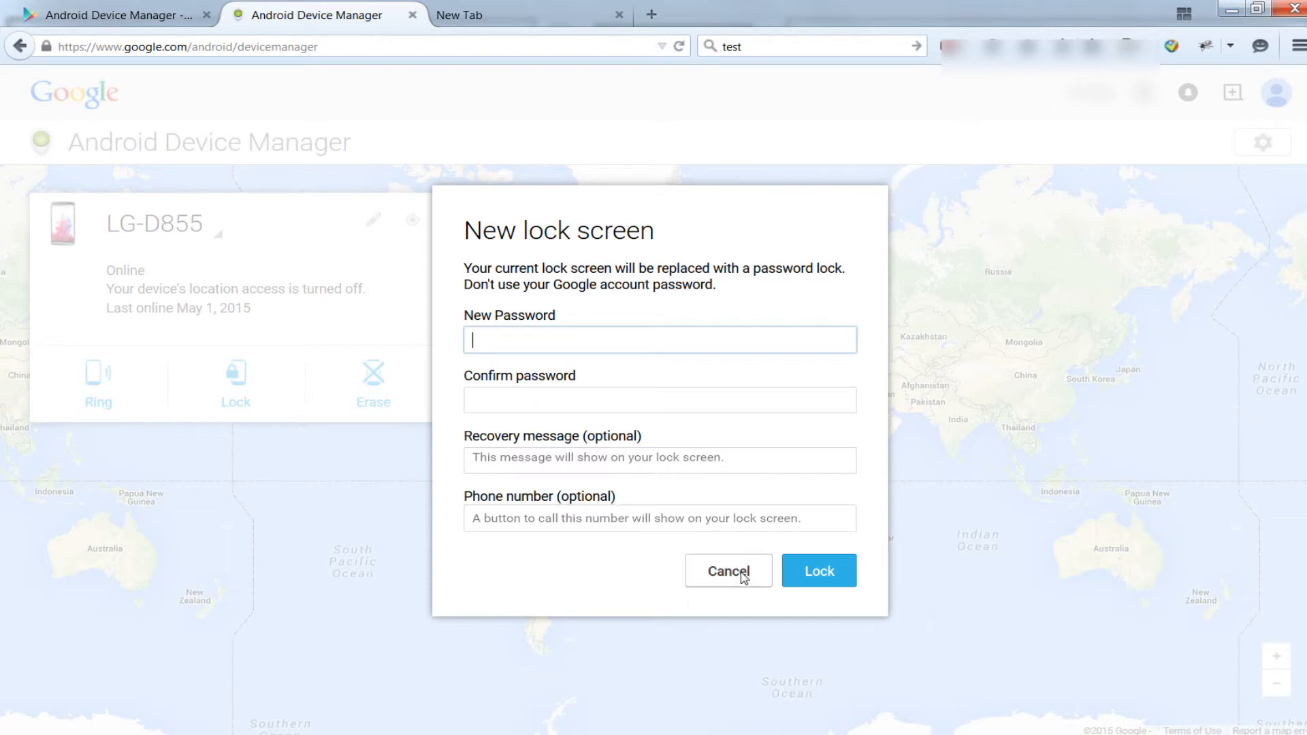
pyautogui.click(728, 571)
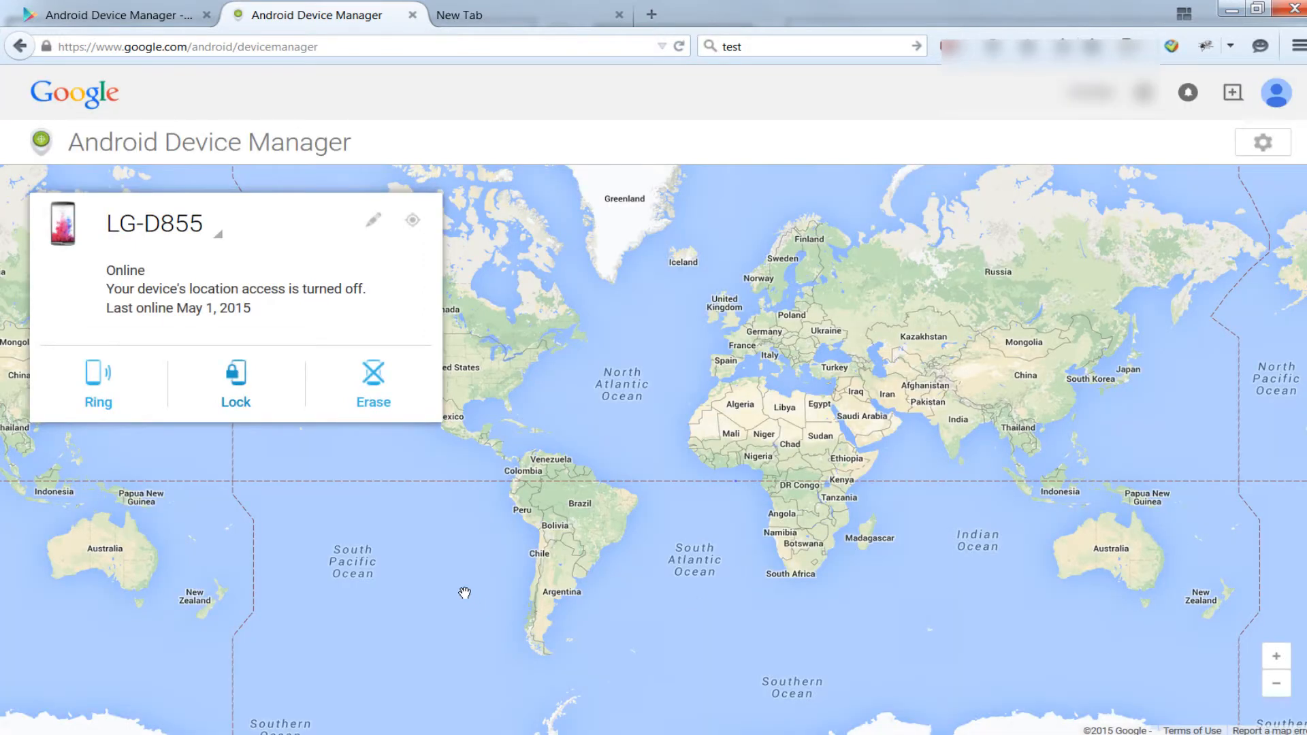
pyautogui.moveTo(394, 445)
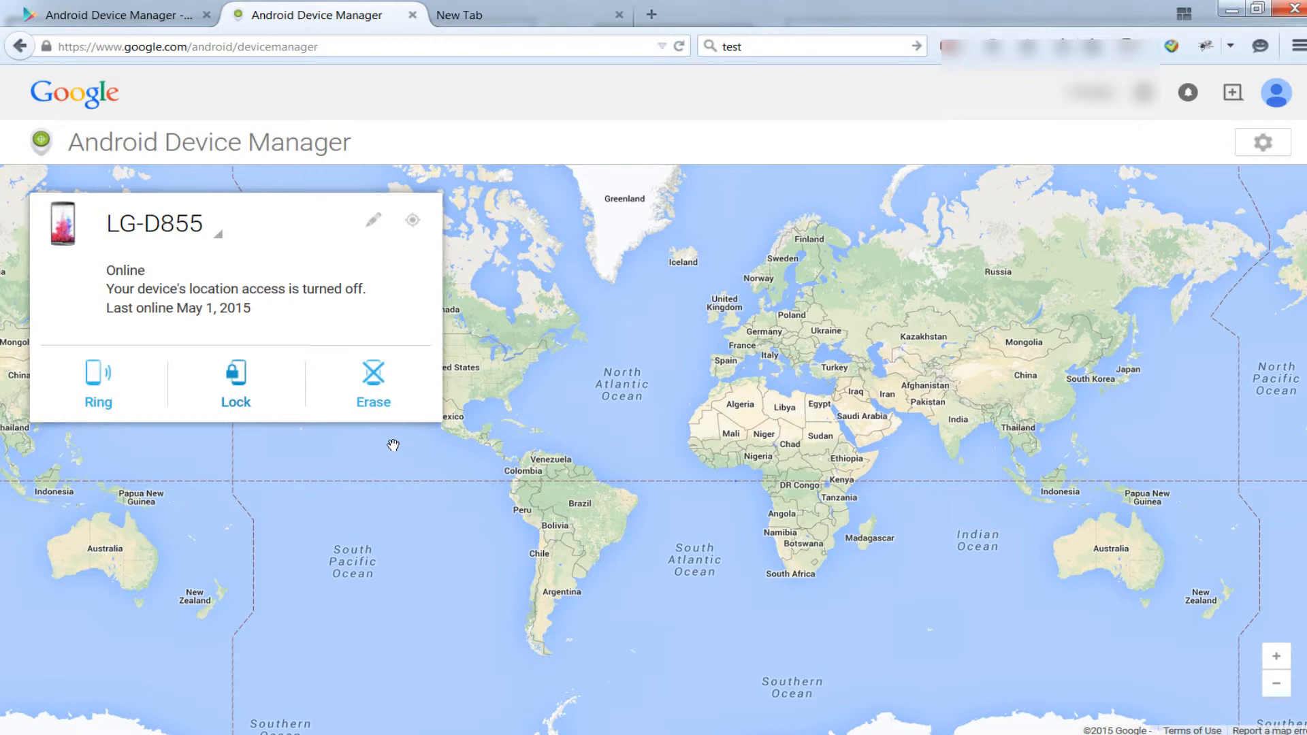
# - Choose Erase on the LG-D855 card to raise the 'Erase all data?' warning
pyautogui.click(373, 379)
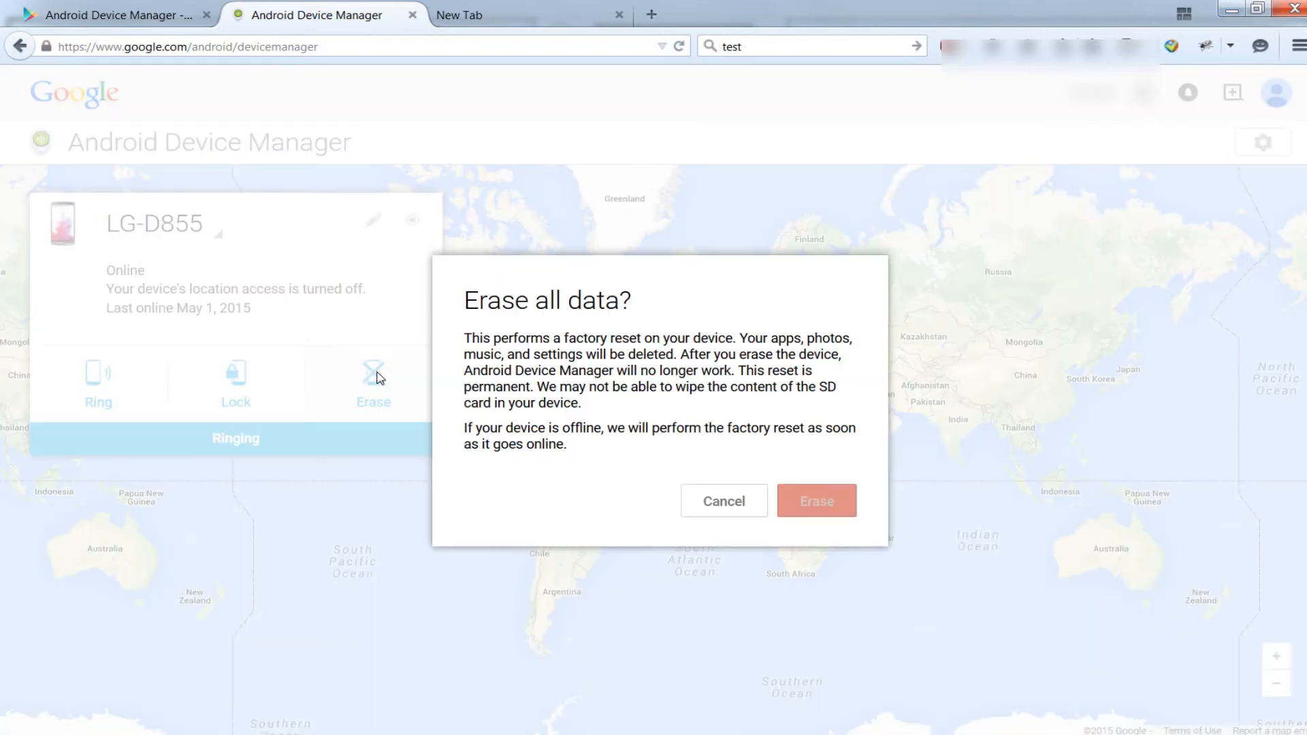
pyautogui.moveTo(691, 389)
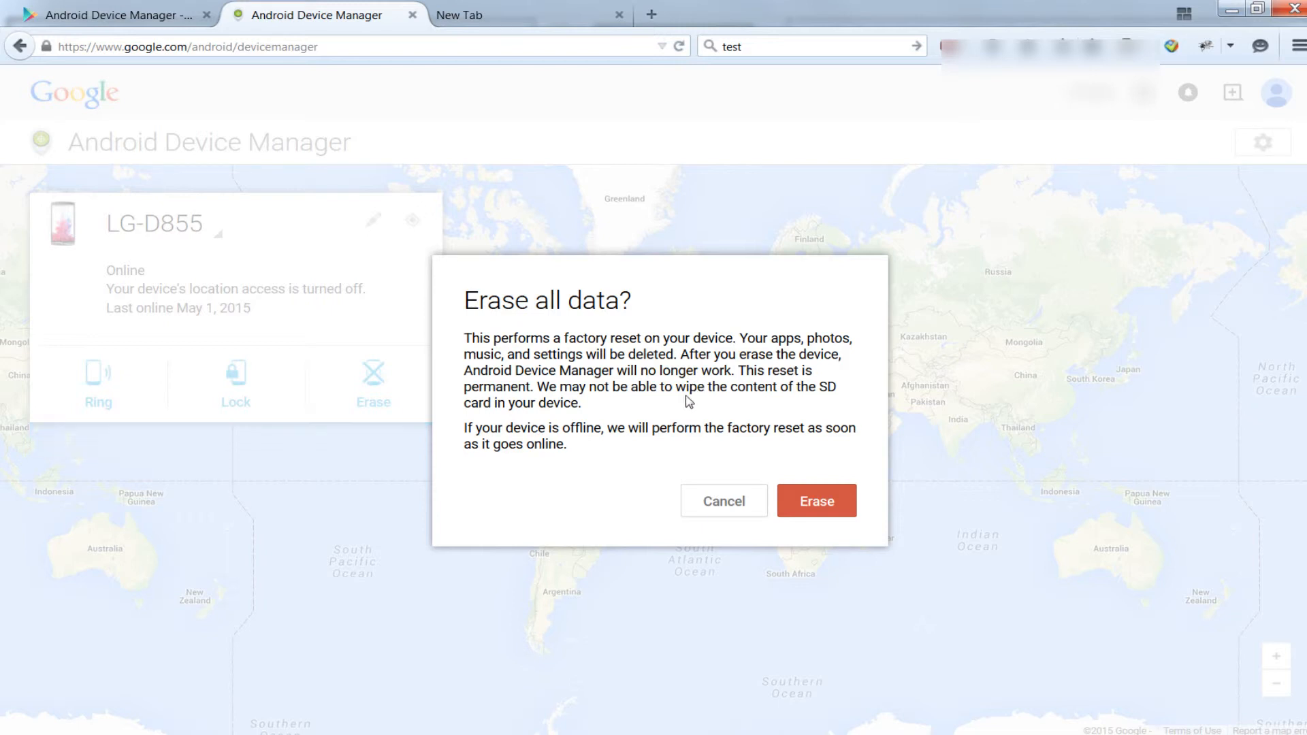
pyautogui.moveTo(816, 353)
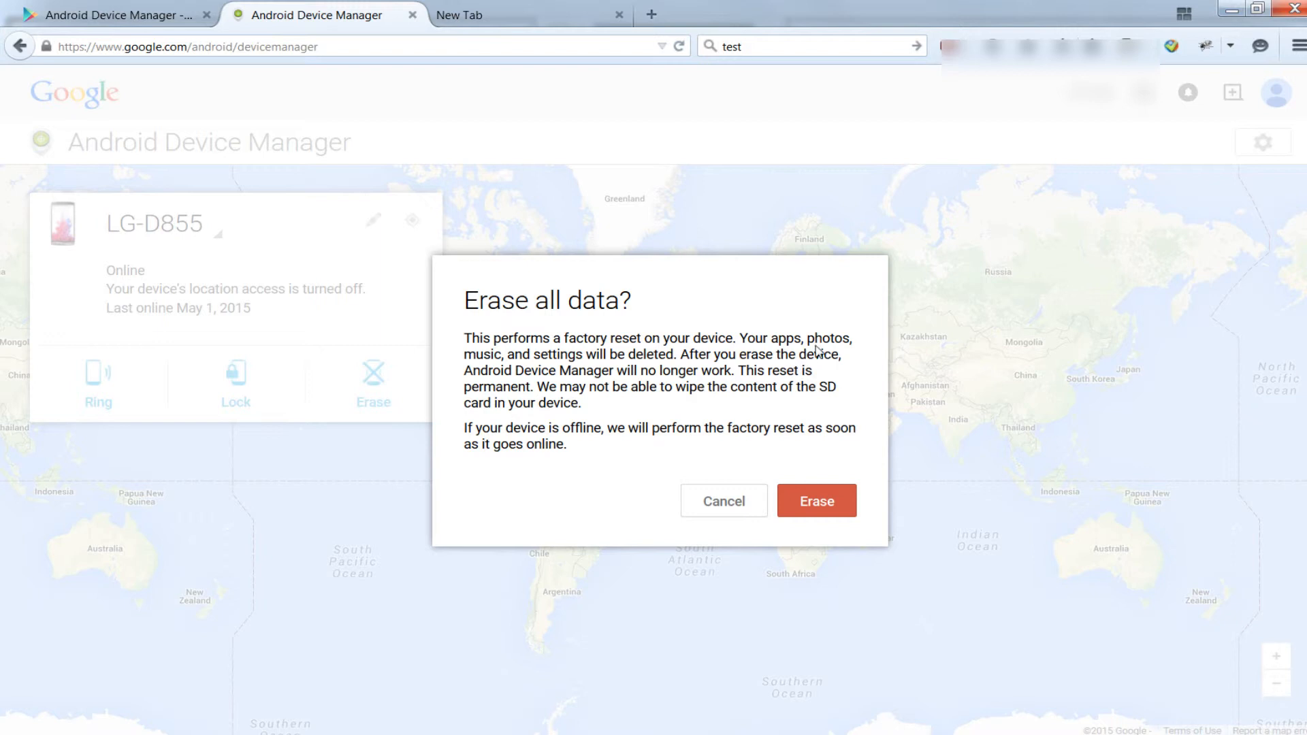
pyautogui.moveTo(655, 435)
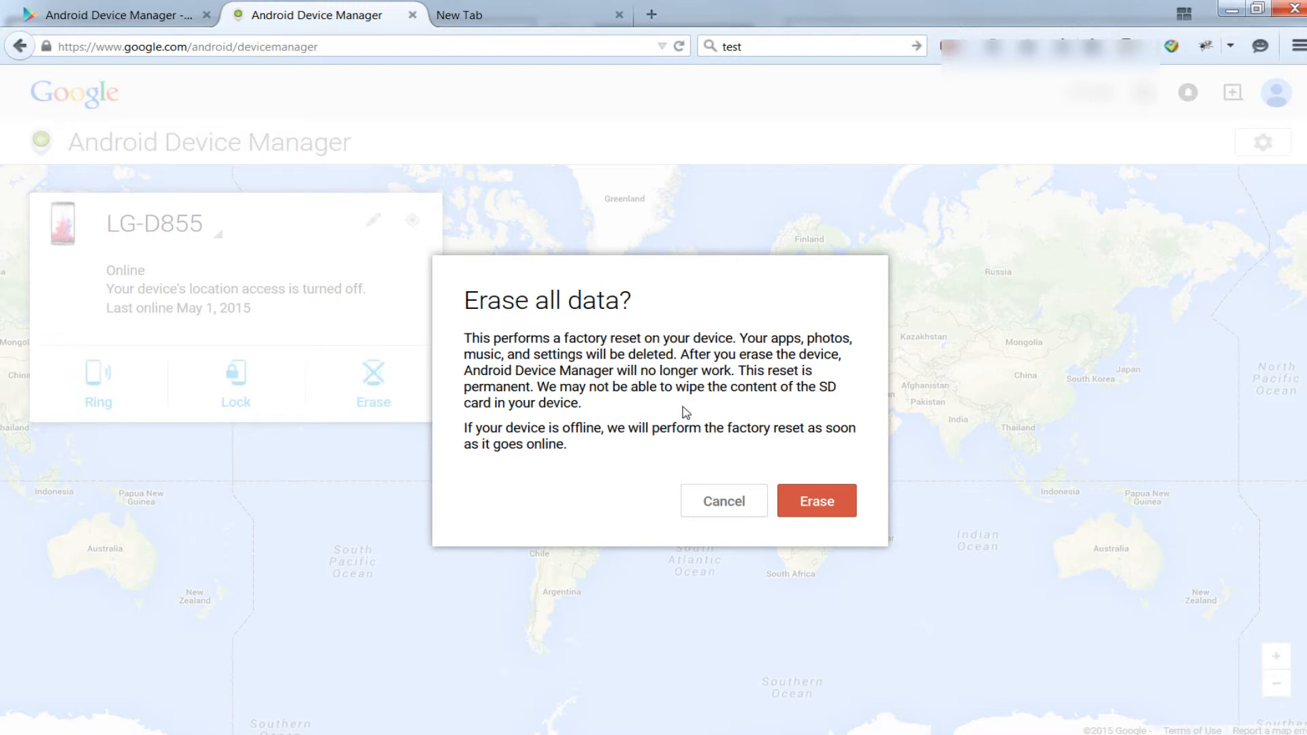
pyautogui.moveTo(680, 417)
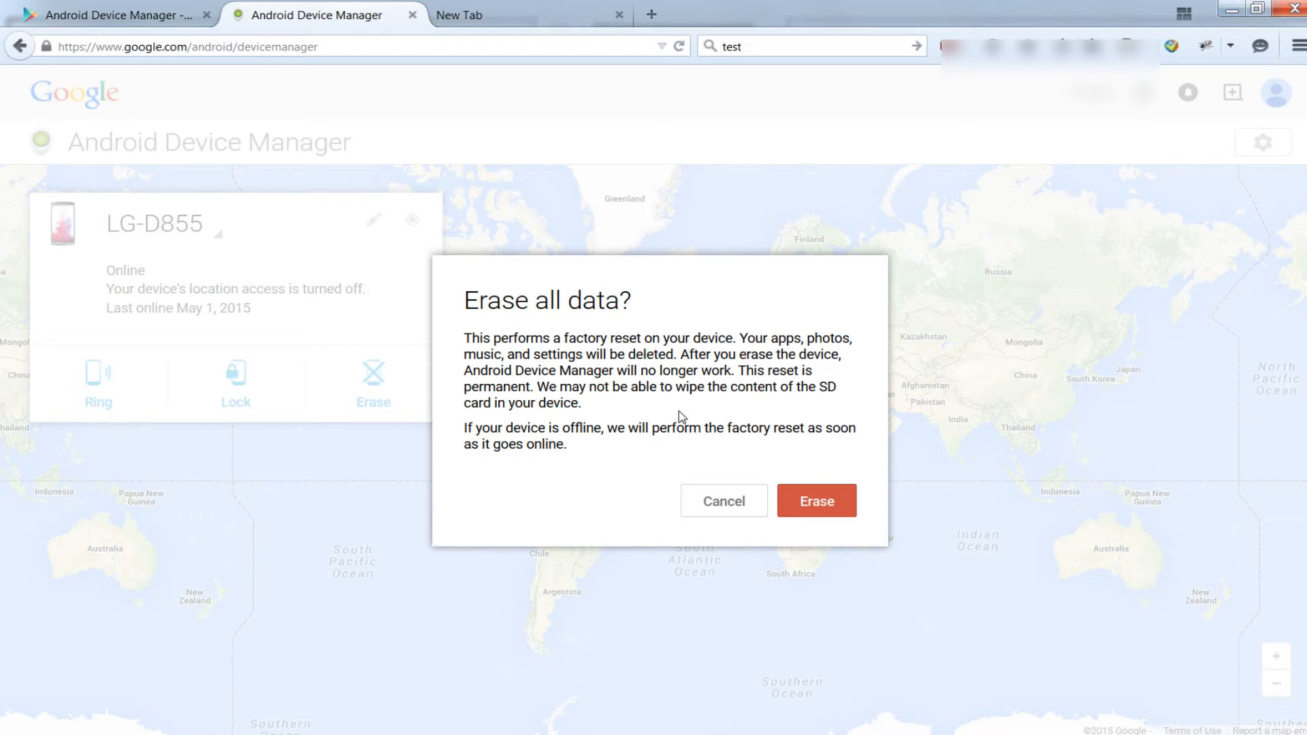
pyautogui.moveTo(673, 414)
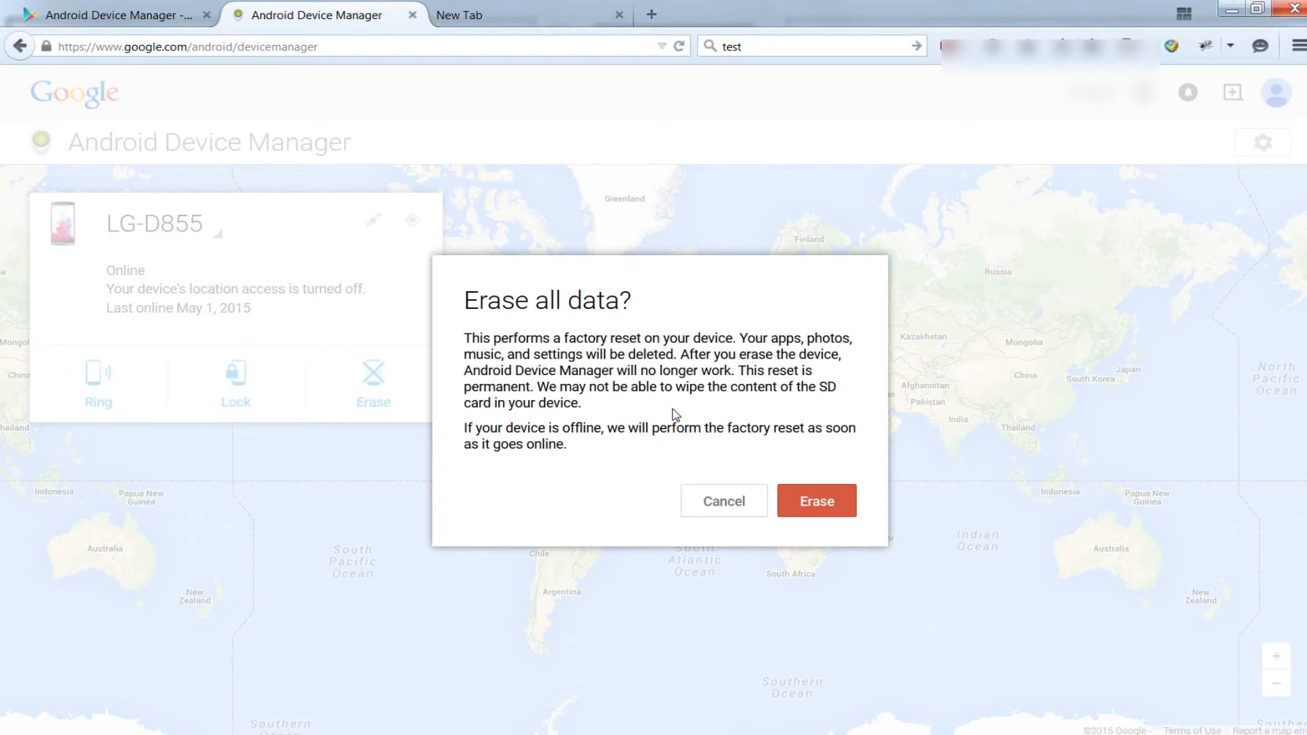
pyautogui.moveTo(687, 425)
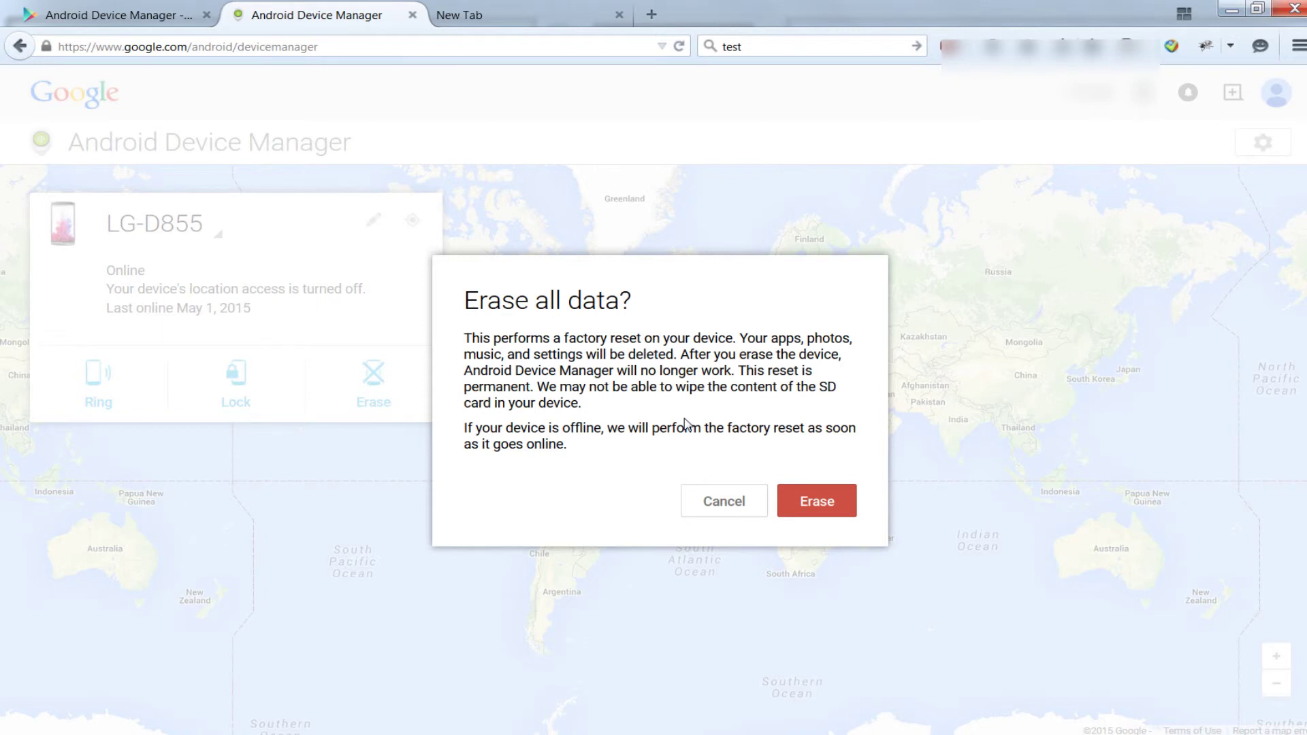
pyautogui.moveTo(538, 454)
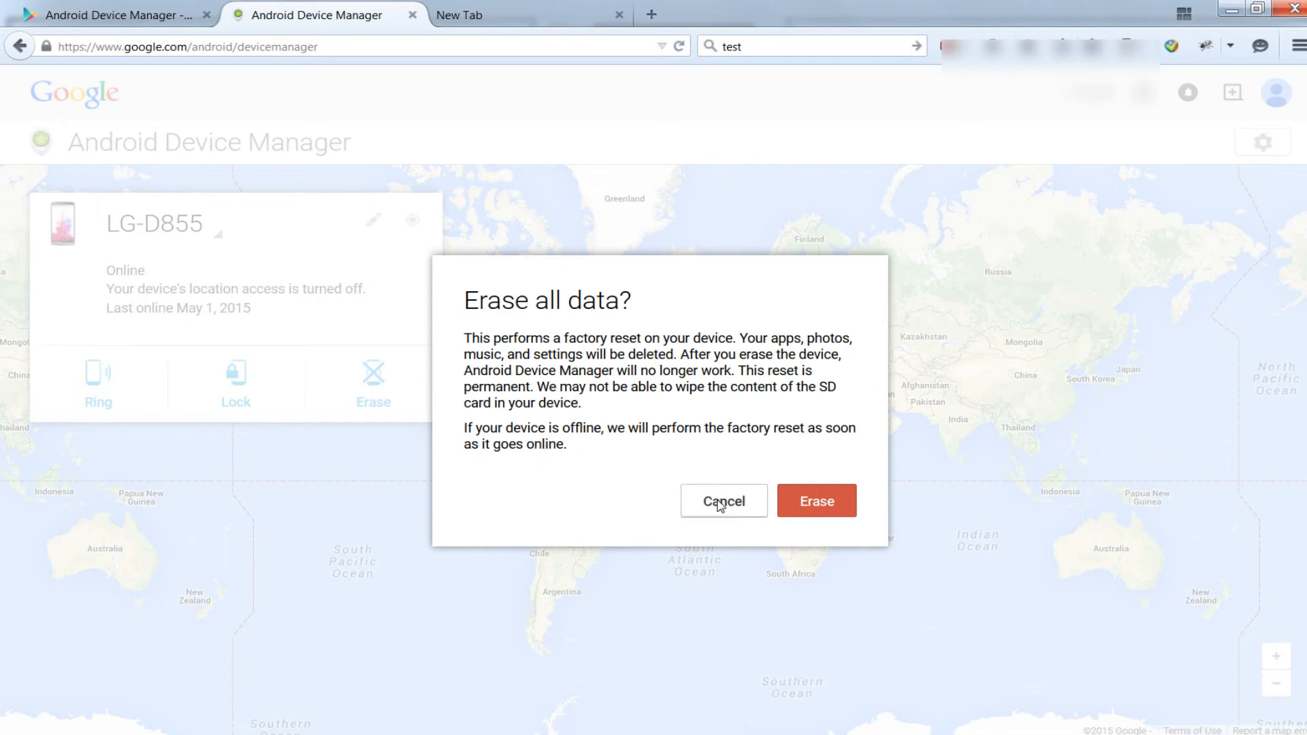
# - Cancel the 'Erase all data?' dialog so the LG-D855 stays untouched
pyautogui.click(724, 501)
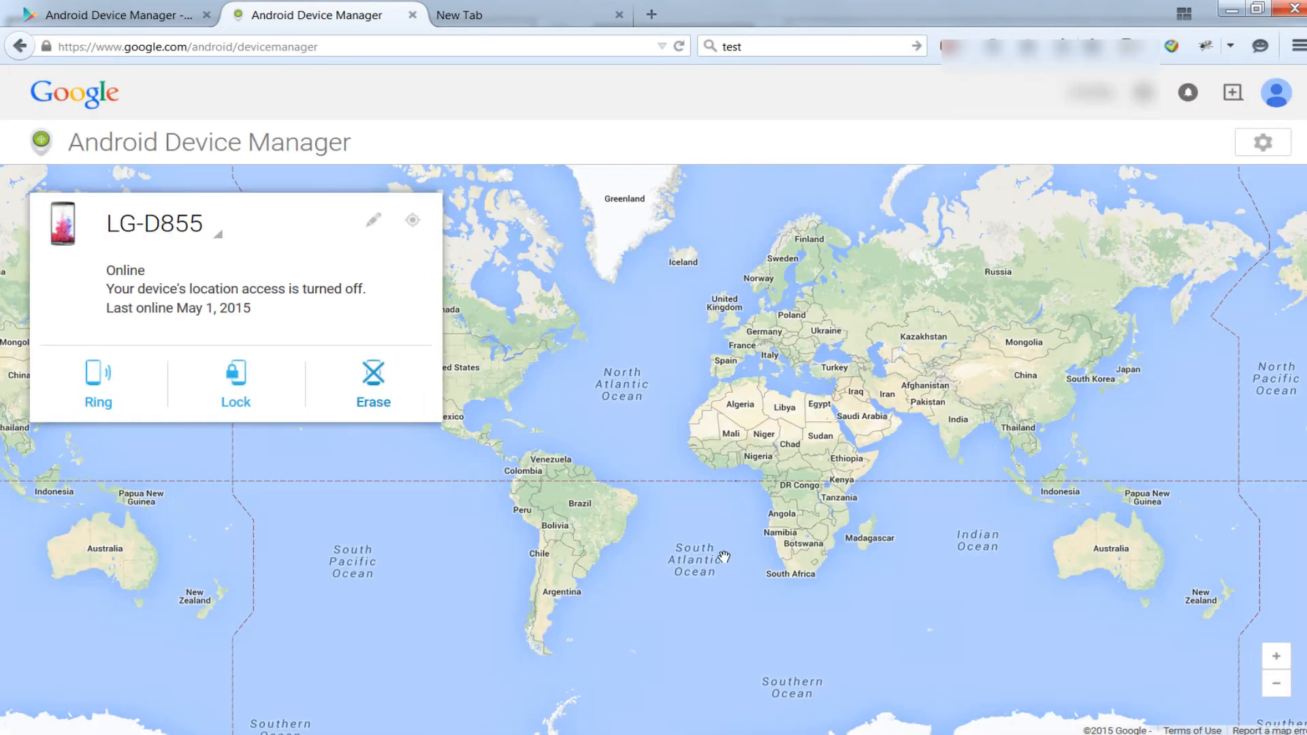
pyautogui.moveTo(788, 494)
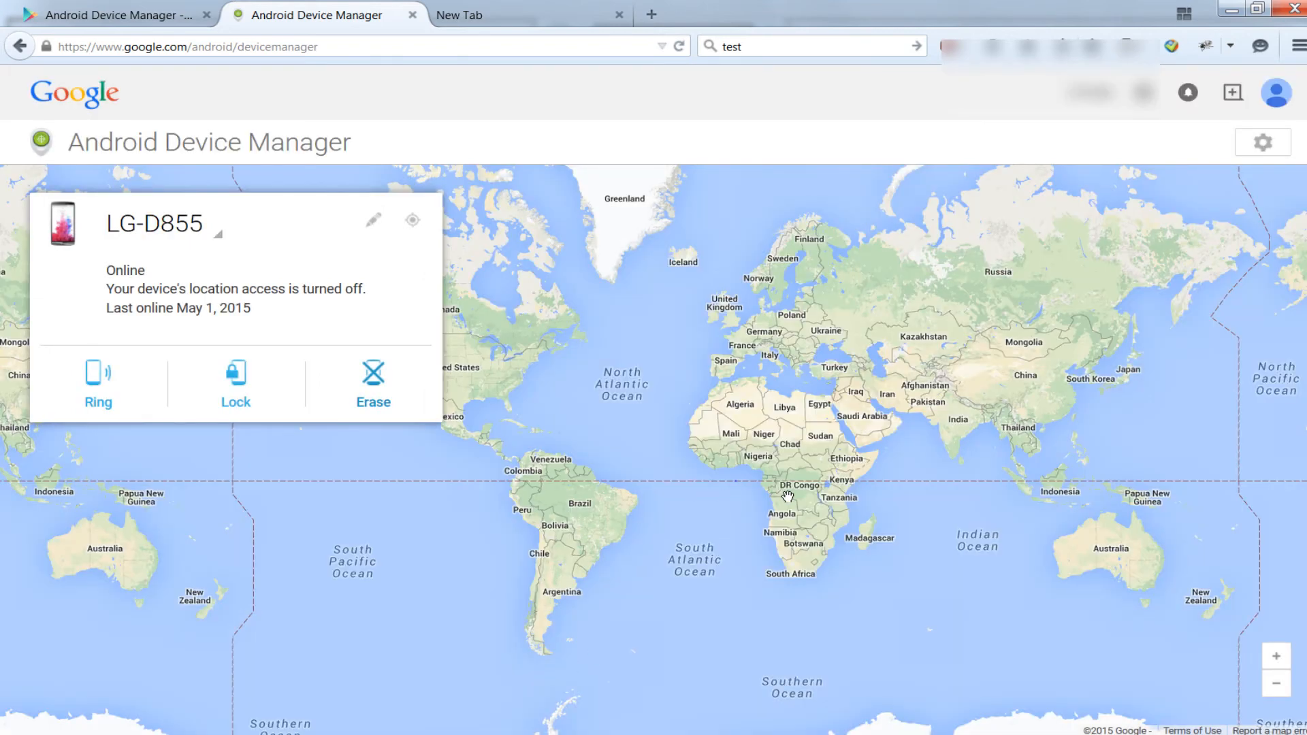